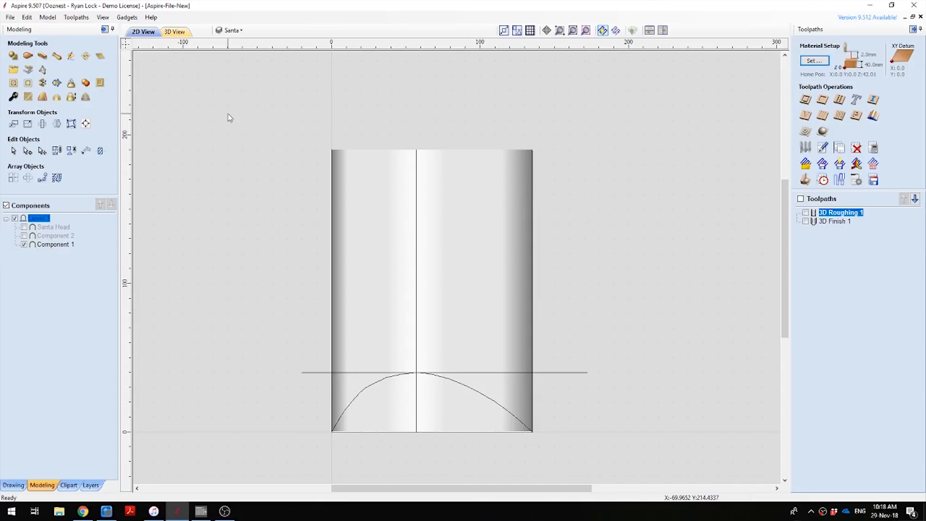
mouse_move(293, 126)
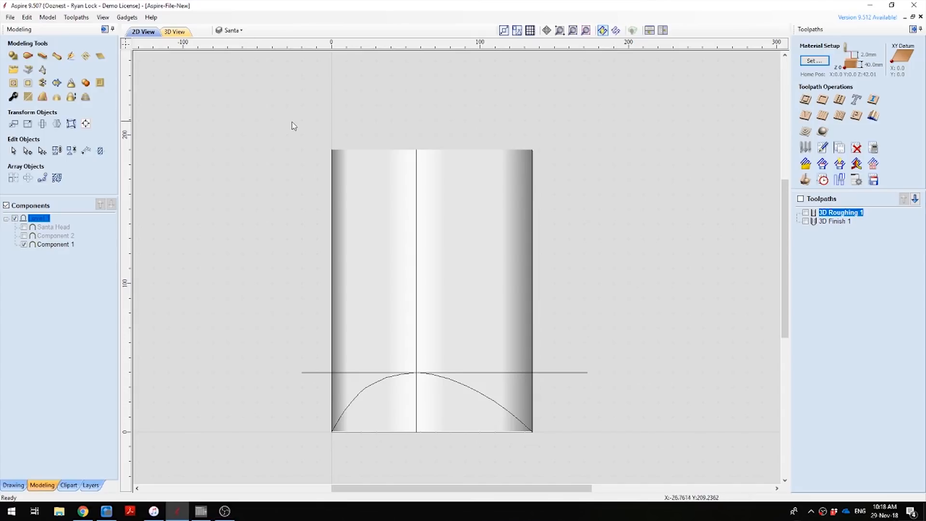
mouse_move(247, 151)
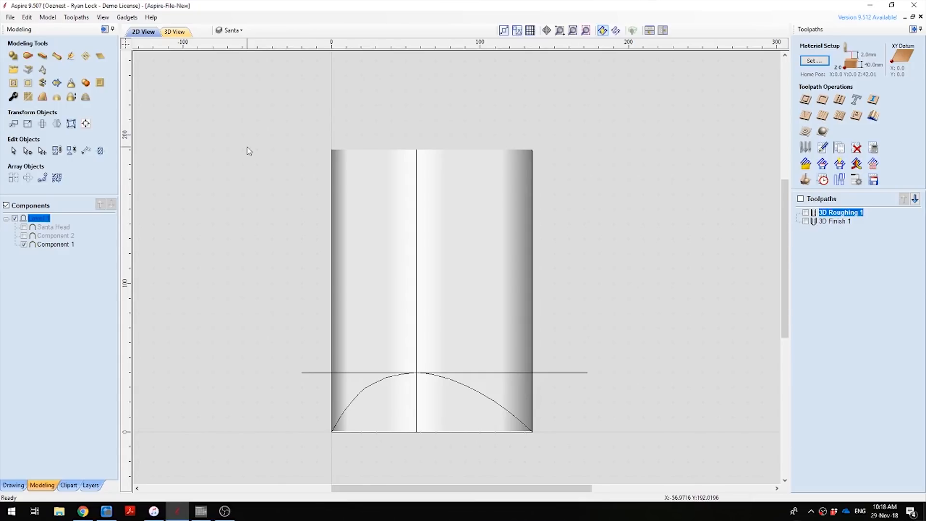
mouse_move(262, 146)
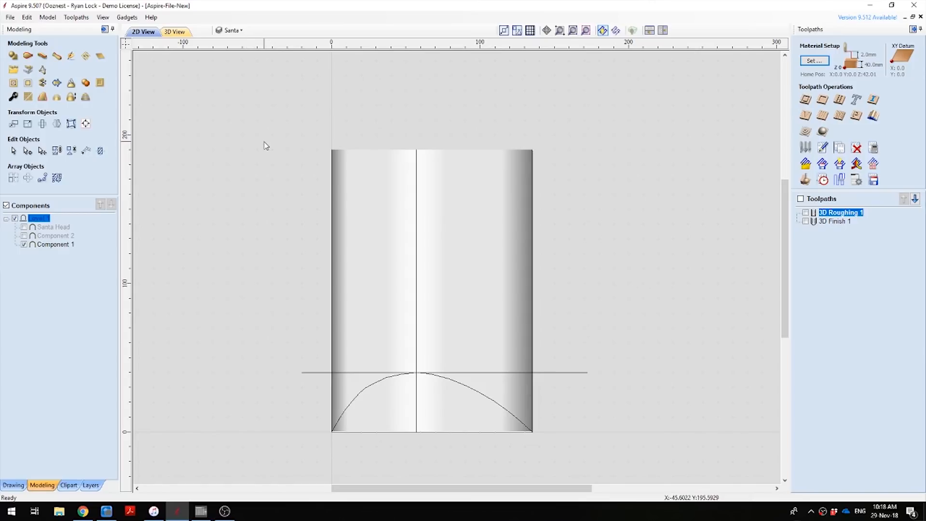
mouse_move(47, 501)
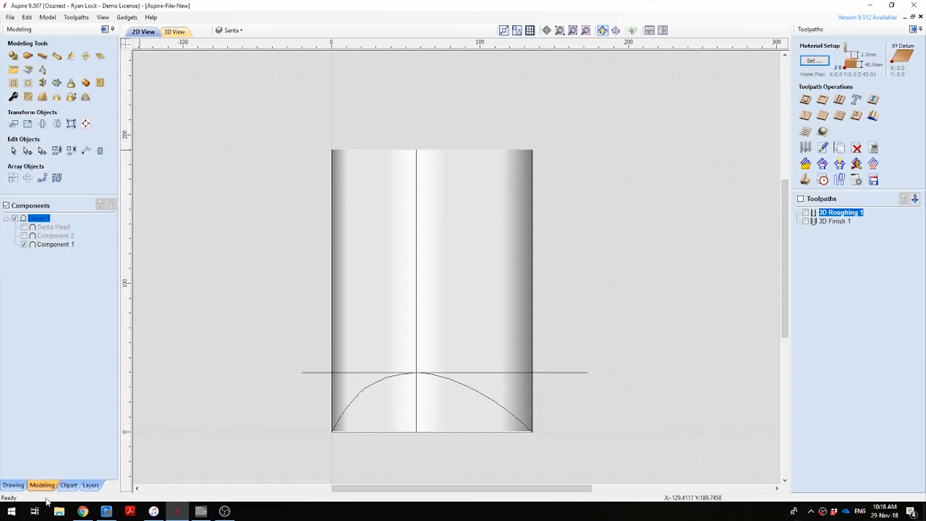
Review the Job Setup and accept the 135 × 190 × 40 mm single-sided job unchanged
left_click(13, 485)
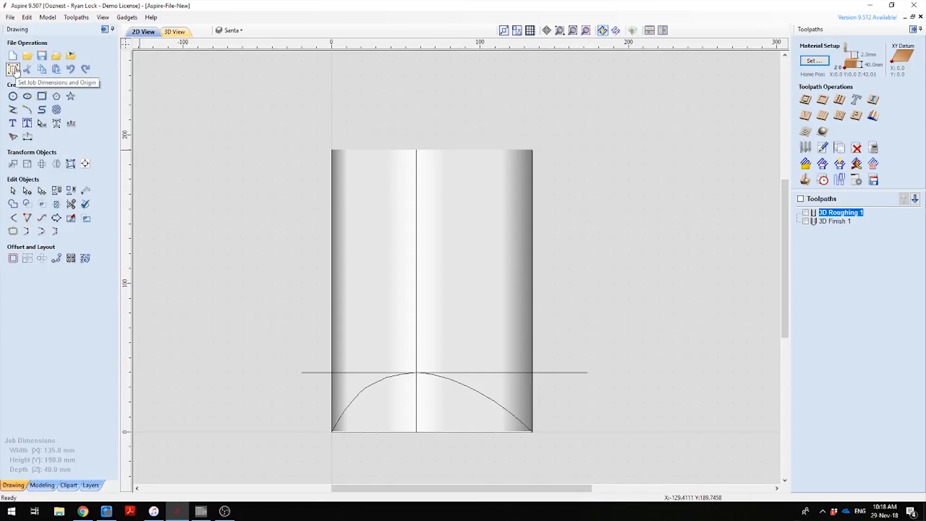
left_click(13, 70)
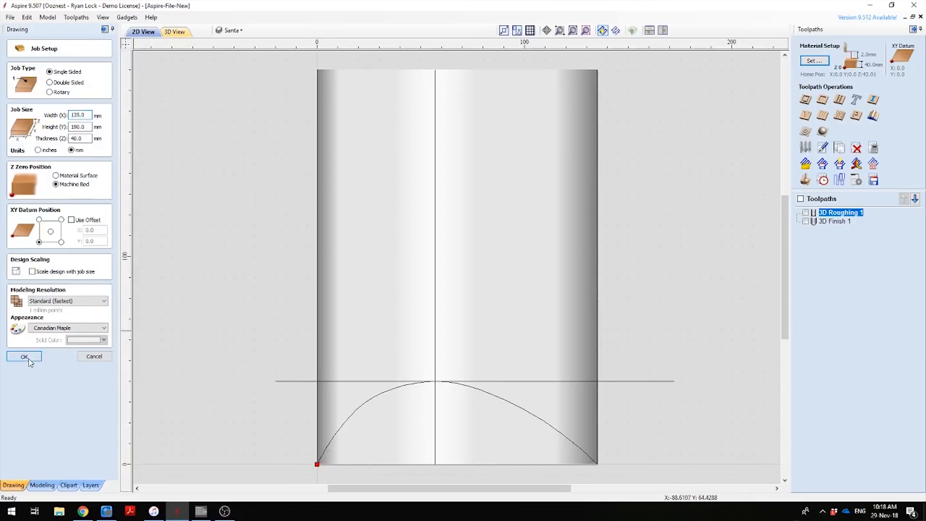
left_click(23, 356)
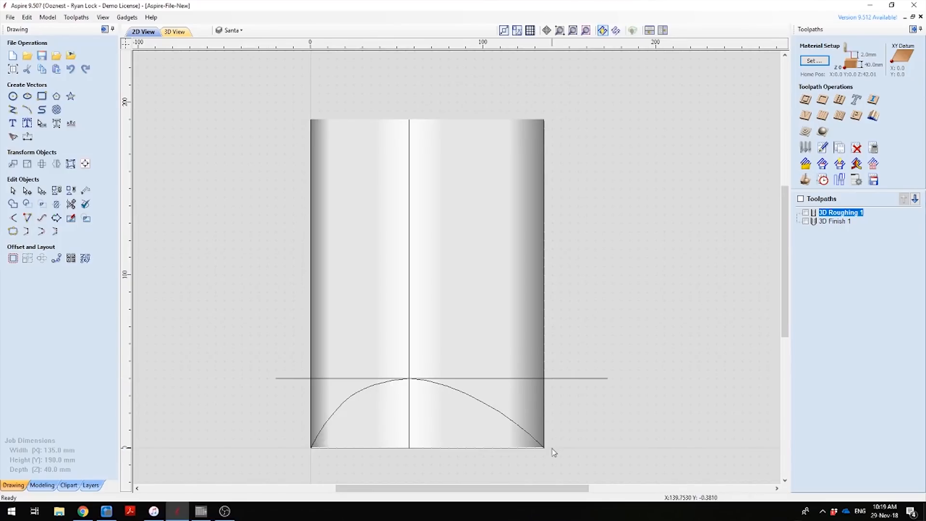
mouse_move(538, 450)
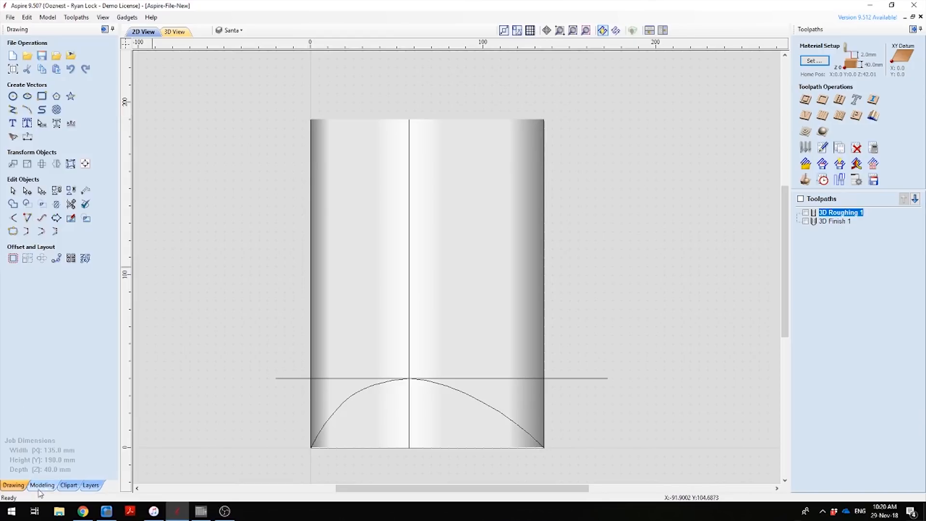
Switch the left panel back to Modeling to show the component list
left_click(42, 485)
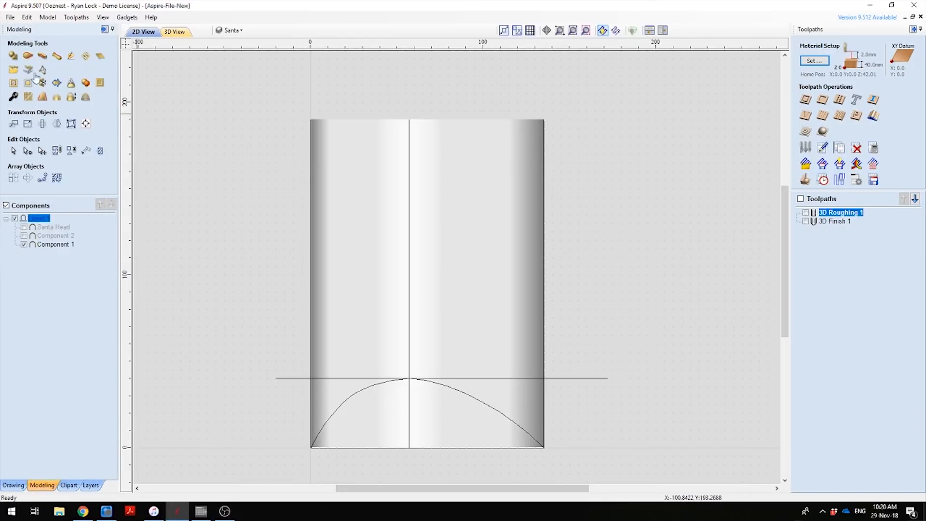
mouse_move(28, 56)
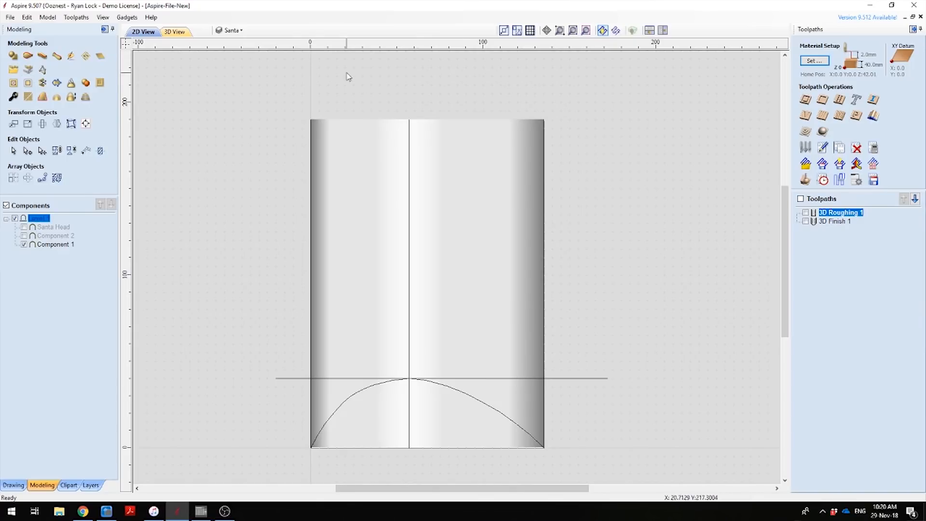
Orbit the half-round log in 3D to view its curved end, then return to the 2D layout
left_click(172, 31)
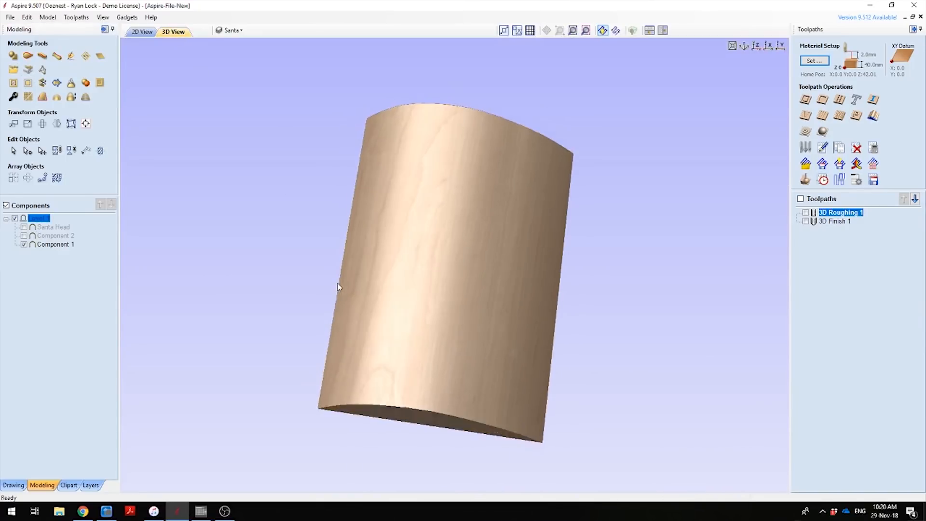
left_click_drag(339, 287, 454, 328)
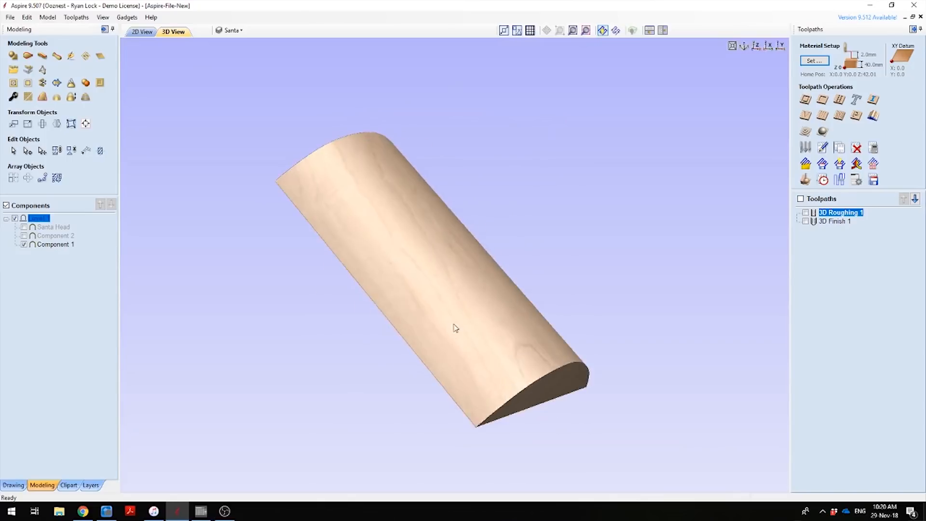
left_click_drag(454, 328, 423, 227)
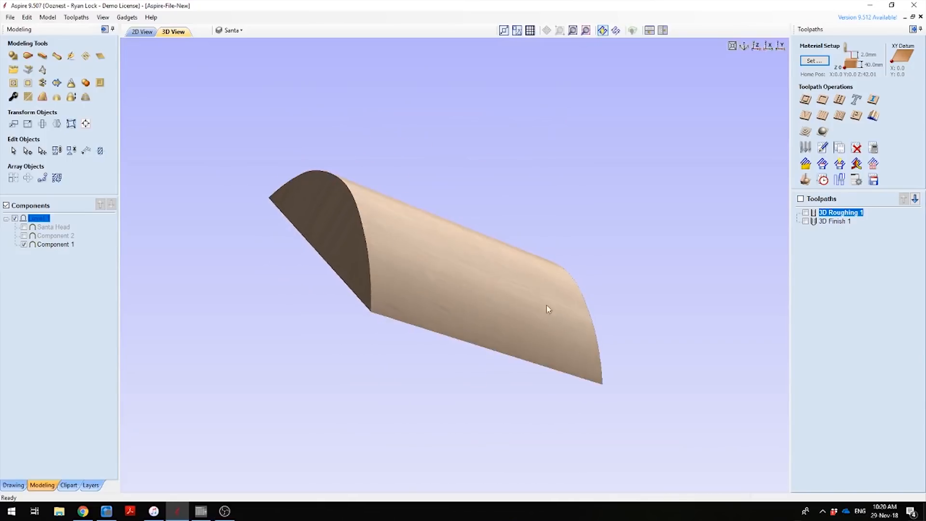
left_click(141, 31)
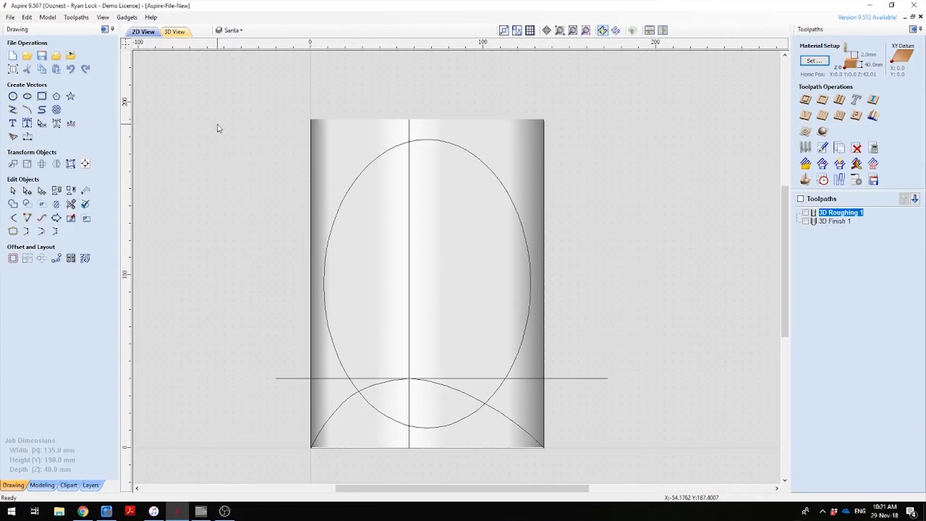
mouse_move(443, 126)
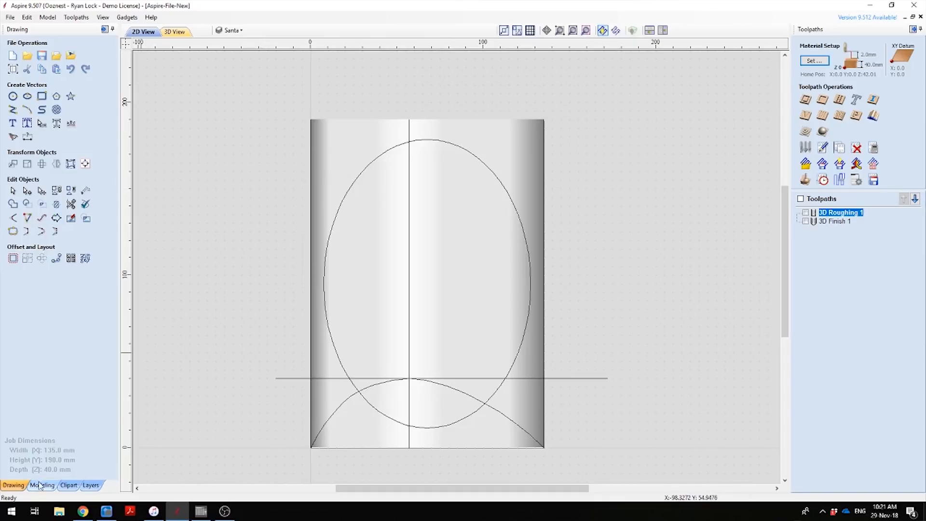
Bring the Modeling tools and Components tree back into view
left_click(41, 485)
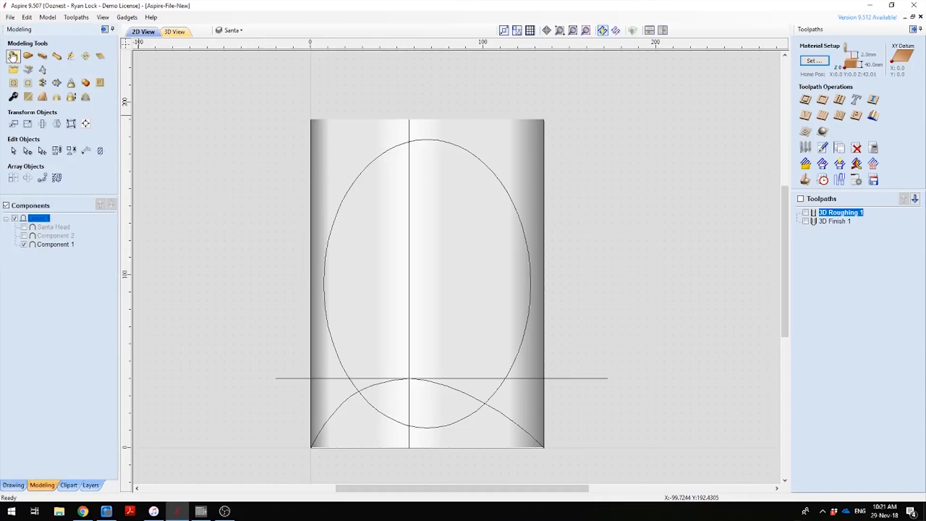
mouse_move(13, 56)
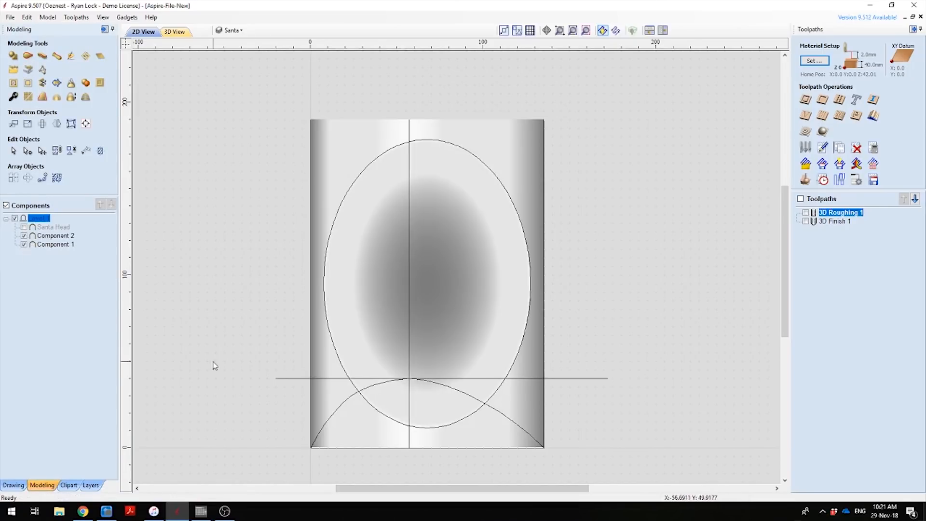
left_click(173, 31)
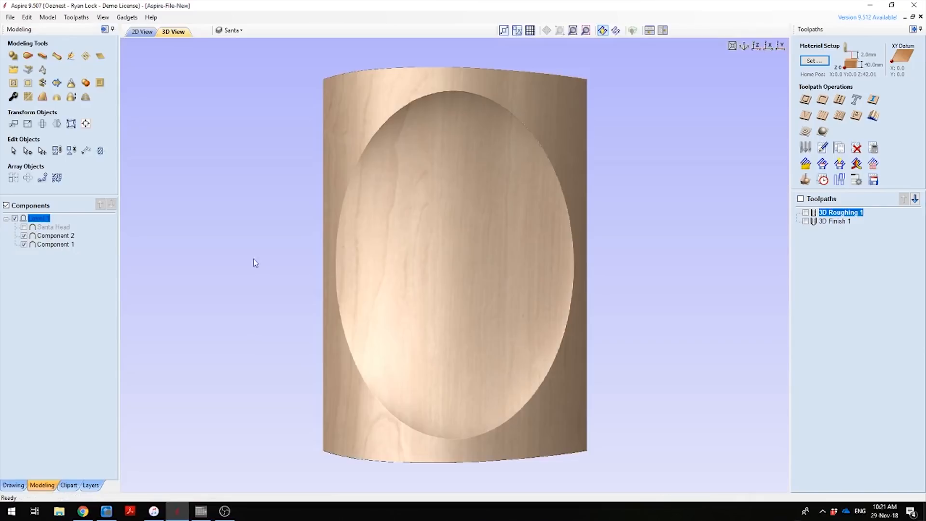
left_click_drag(254, 263, 634, 385)
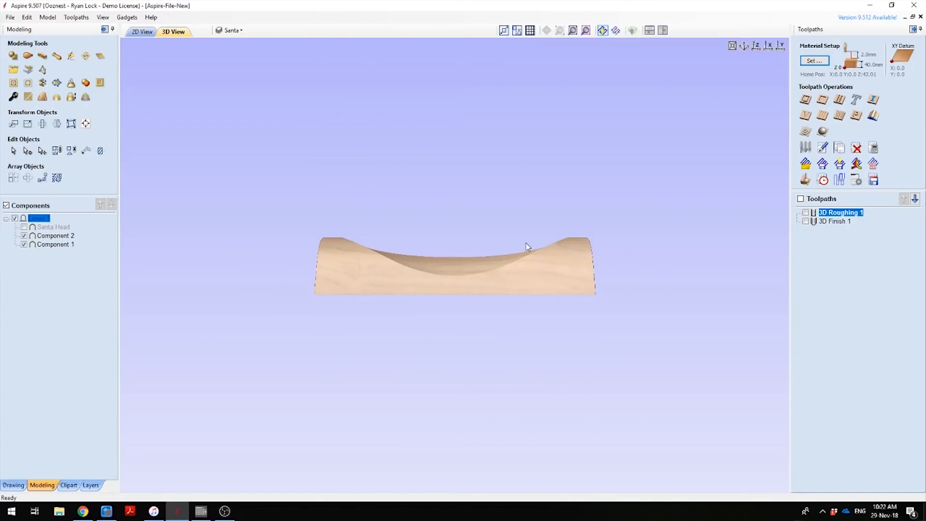
left_click_drag(526, 247, 374, 254)
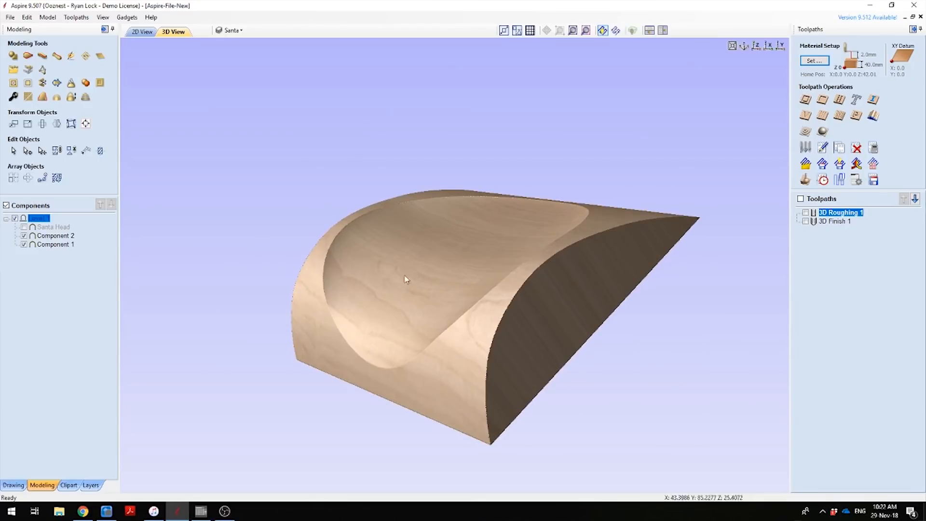
left_click_drag(406, 279, 484, 154)
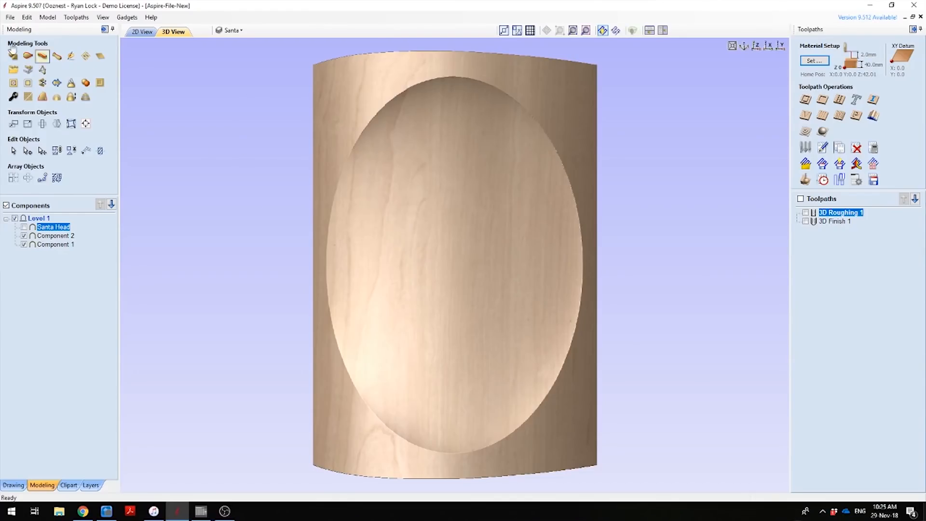
Make the Santa Head component visible and orbit to check its depth in the bowl
left_click(10, 18)
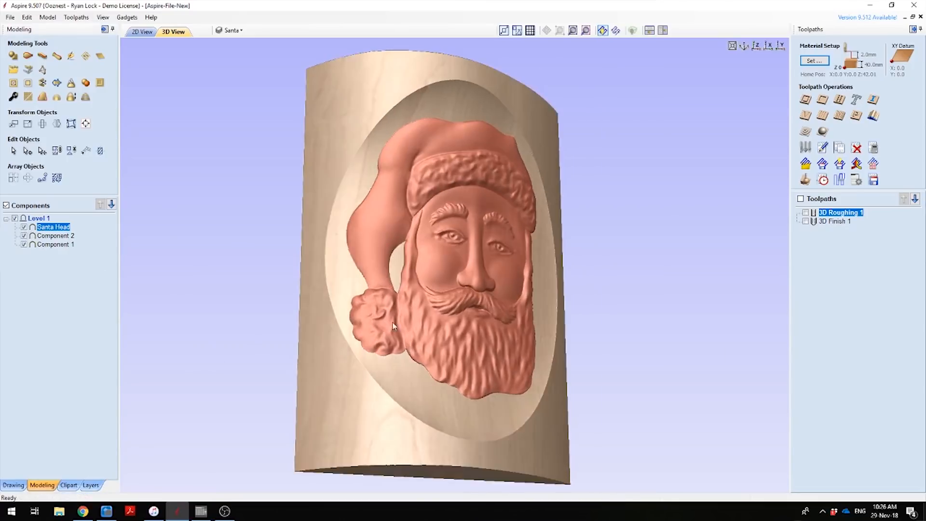
left_click_drag(392, 325, 549, 330)
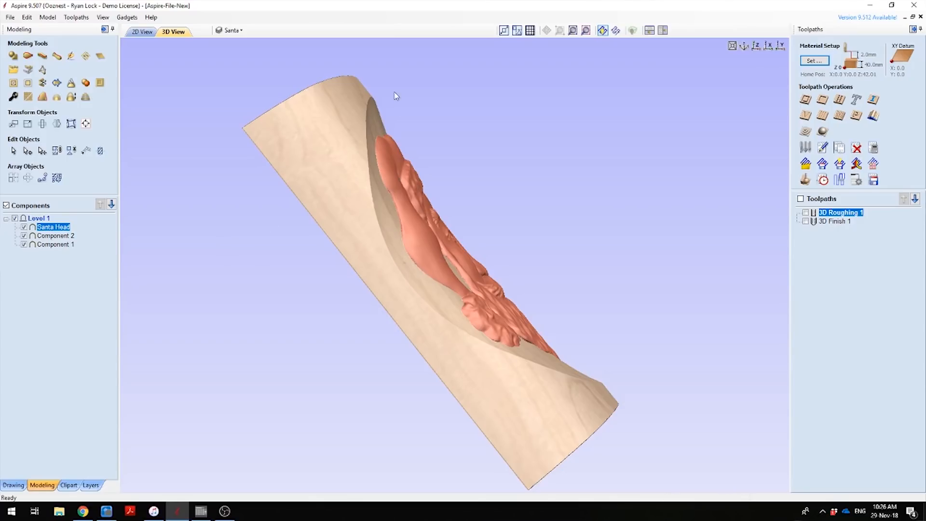
mouse_move(552, 361)
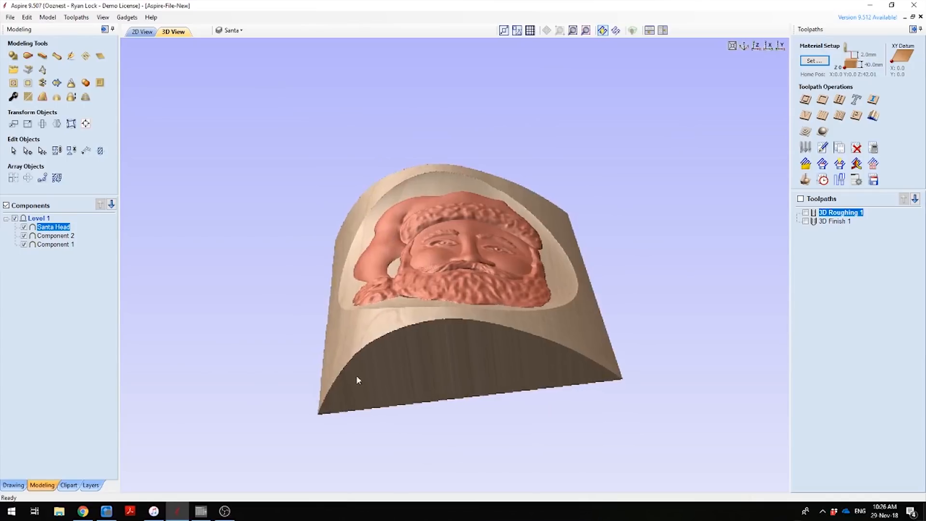
left_click_drag(357, 380, 269, 171)
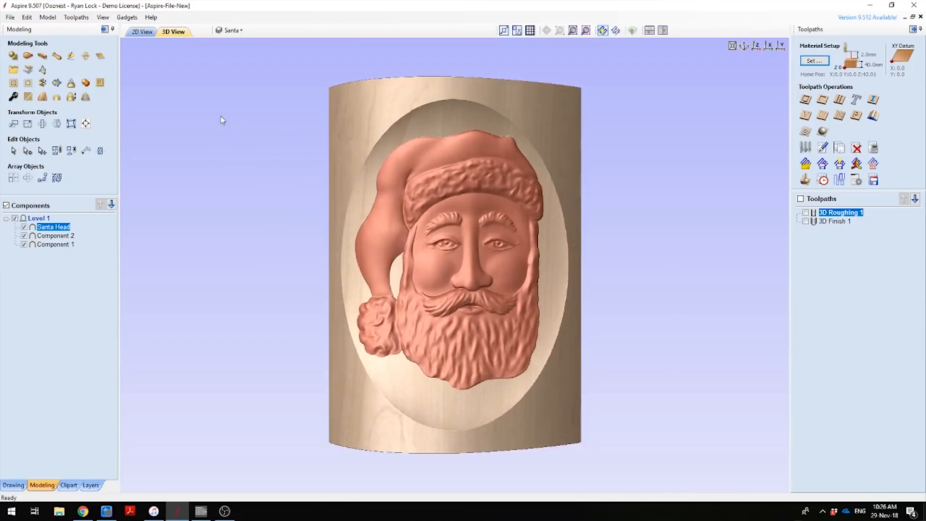
Switch between 2D and 3D views before editing the 3D Roughing 1 toolpath
left_click(140, 31)
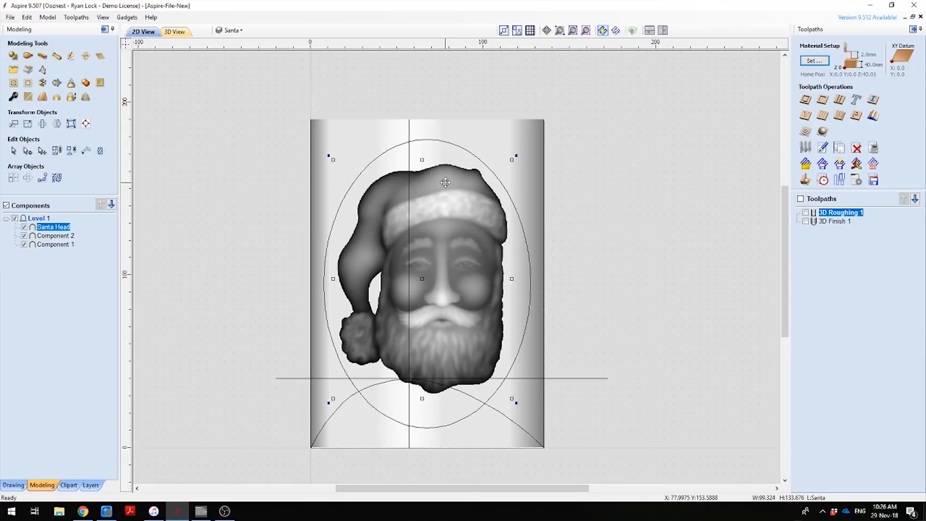
mouse_move(490, 207)
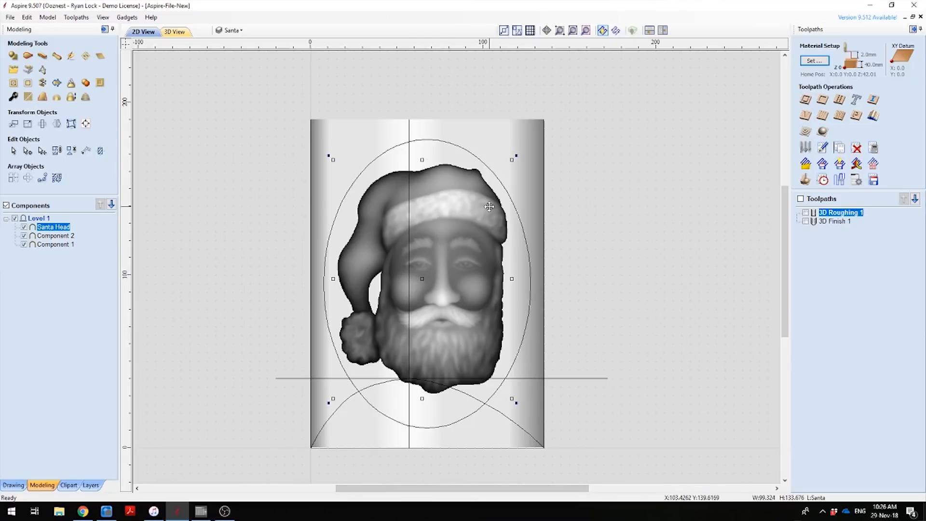
left_click(174, 31)
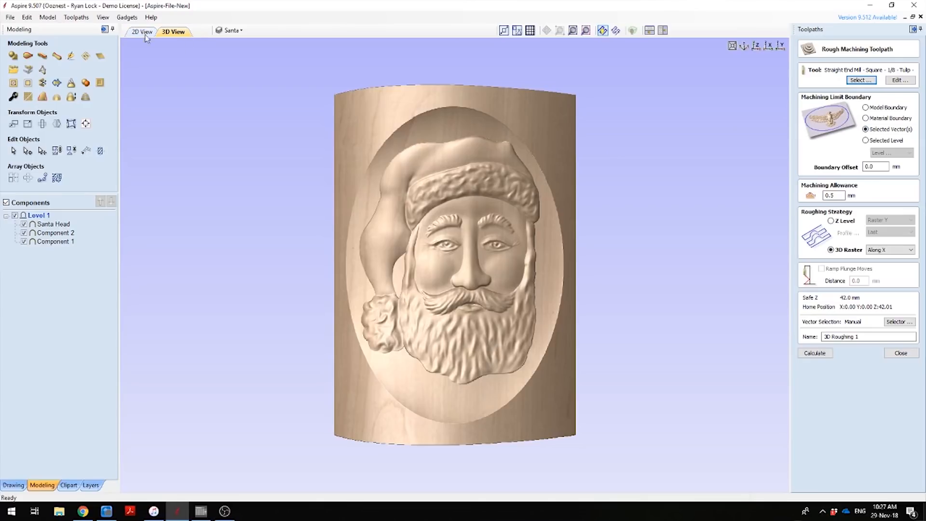
Use the ellipse outline as the boundary and calculate 3D Roughing 1
left_click(141, 31)
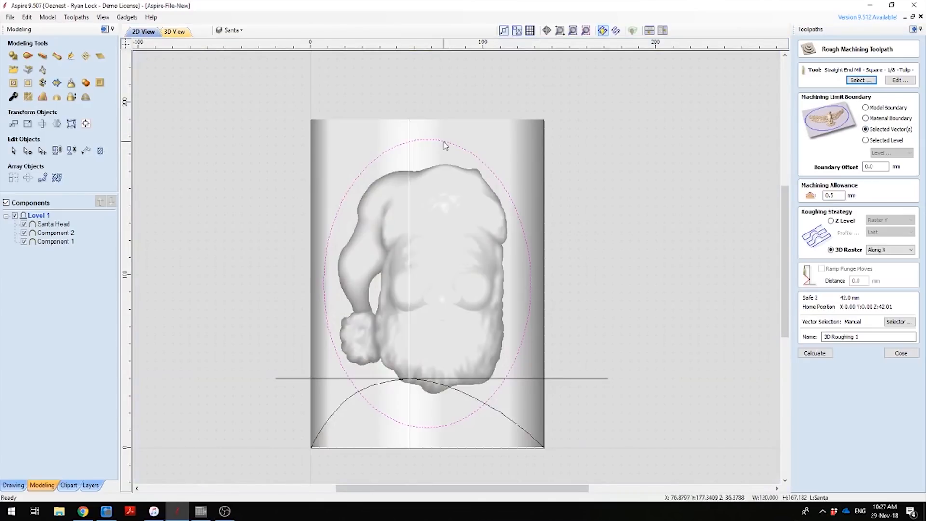
left_click(173, 31)
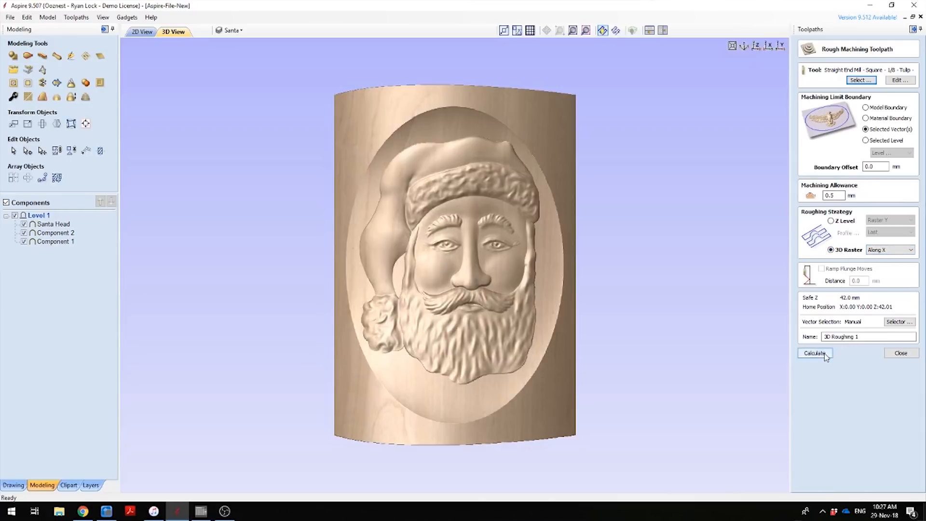
left_click(814, 353)
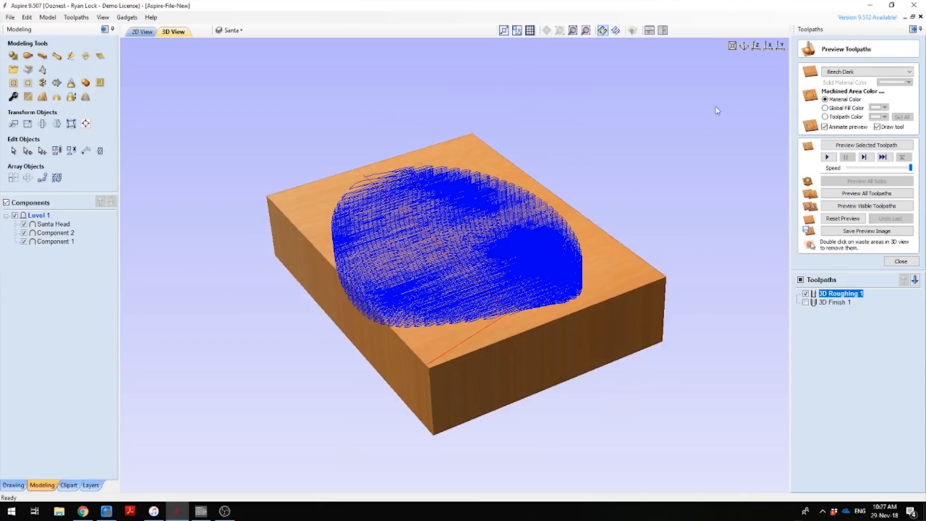
mouse_move(689, 177)
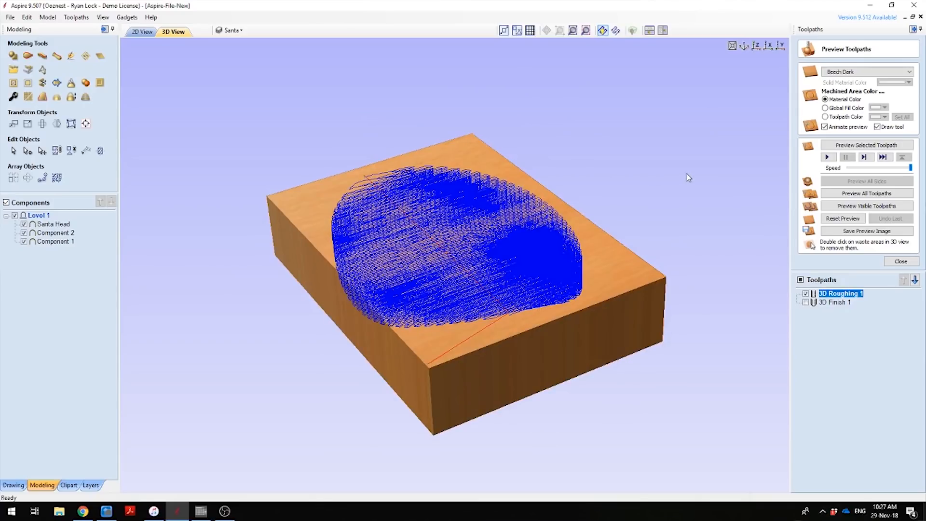
mouse_move(799, 274)
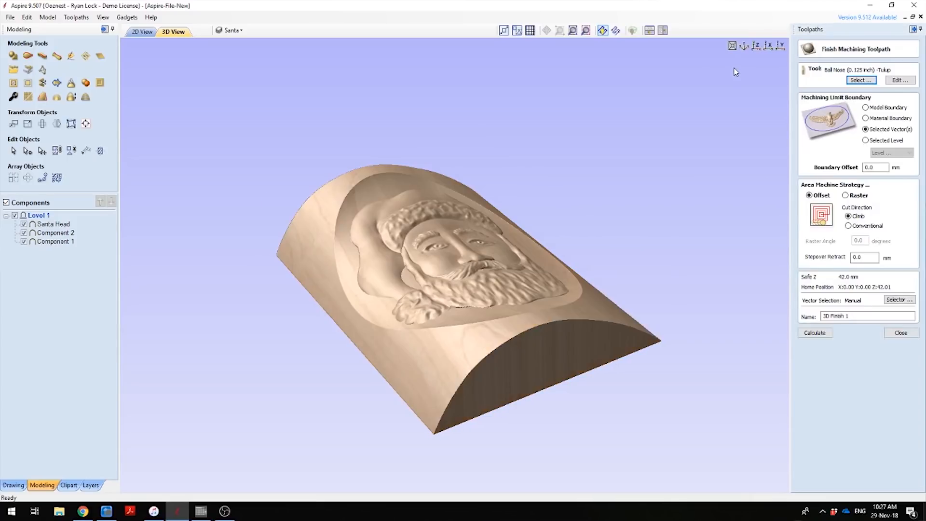
mouse_move(922, 94)
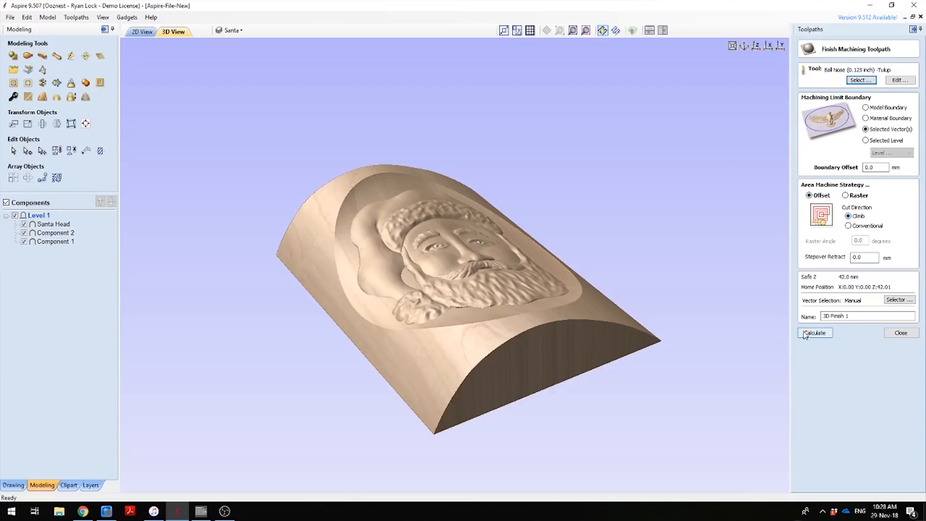
Calculate 3D Finish 1, then reset the preview to an uncut block
left_click(814, 333)
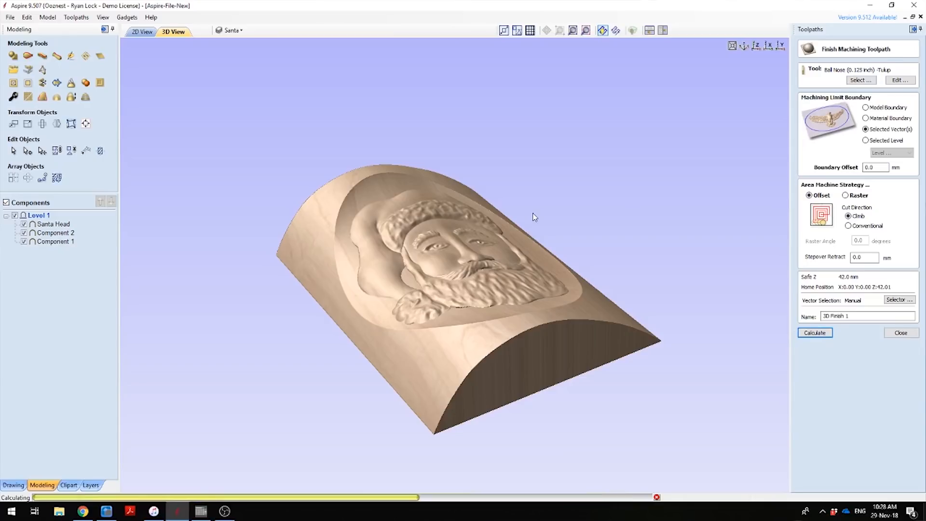
left_click(814, 333)
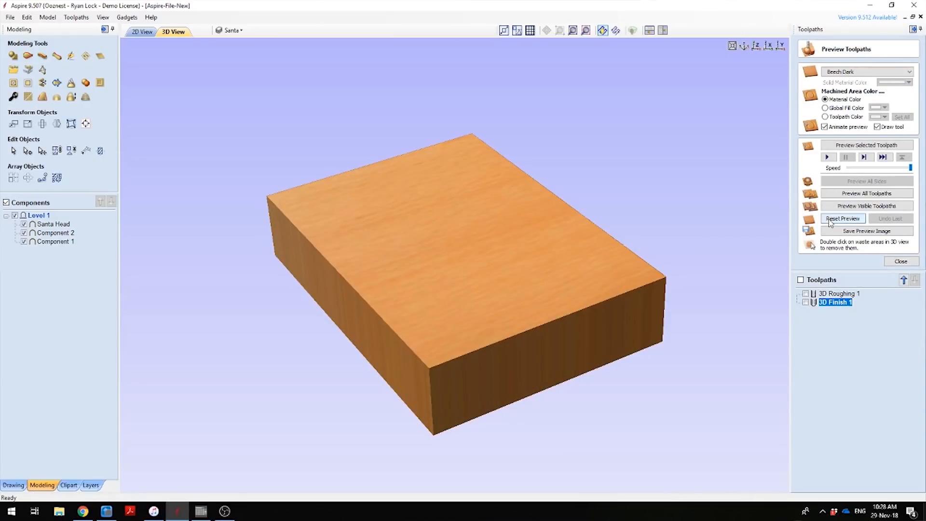